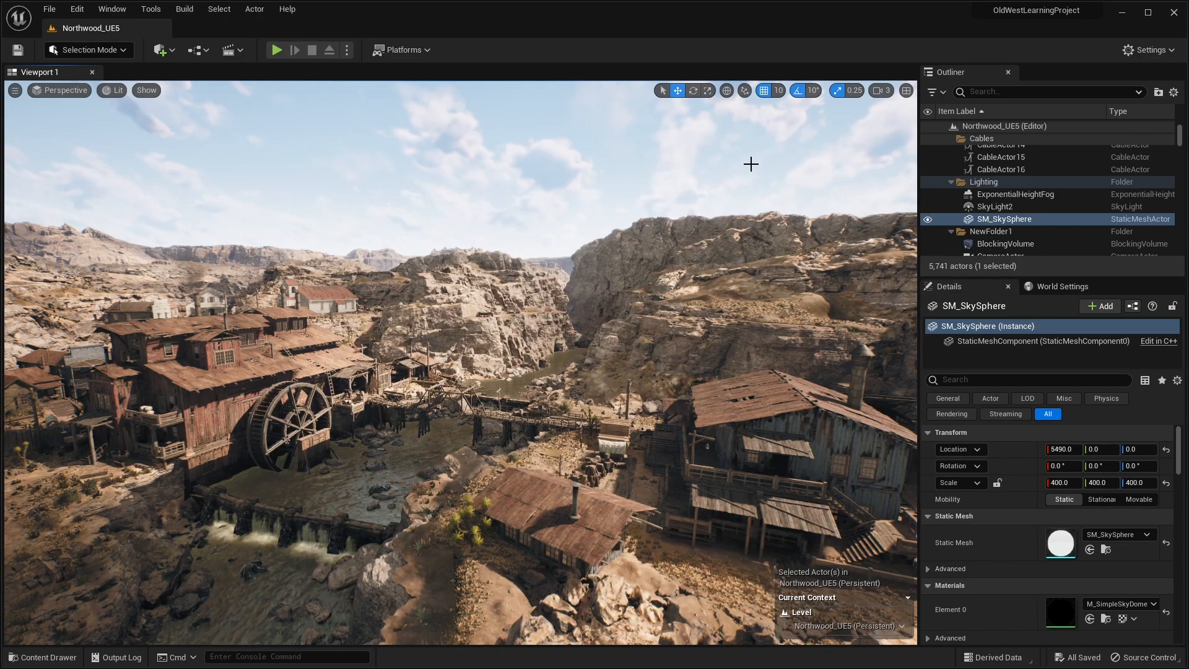
pyautogui.moveTo(867, 23)
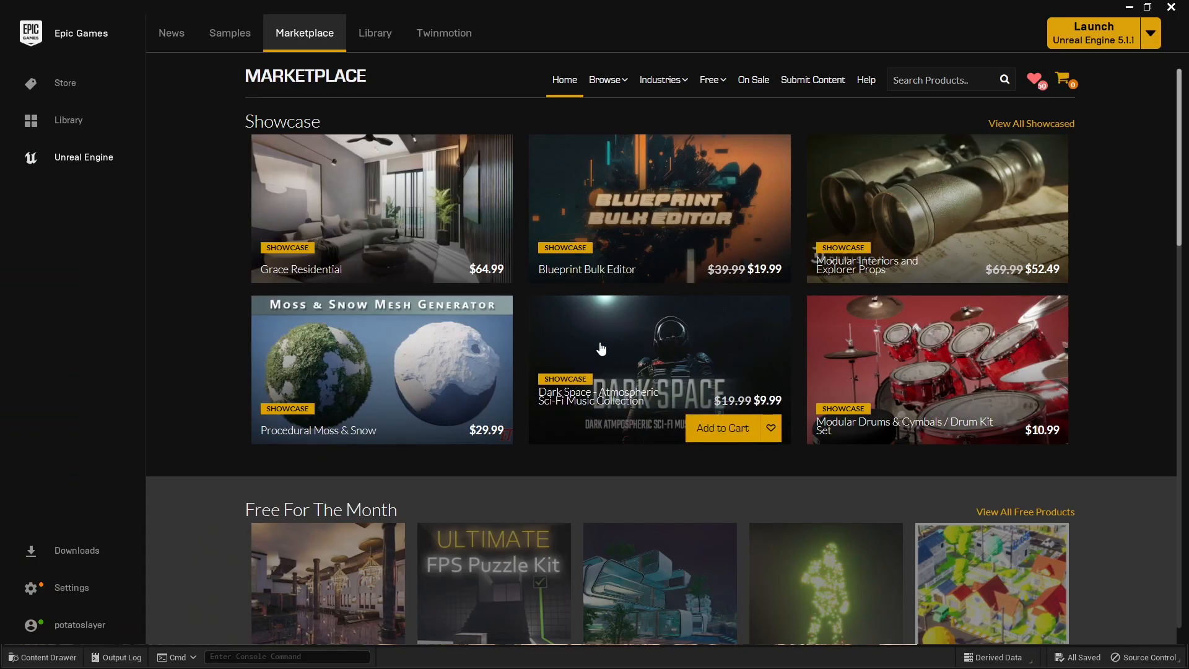
# Browse the free UE Online Learning collection and open the Old West Learning Project page.
pyautogui.click(709, 80)
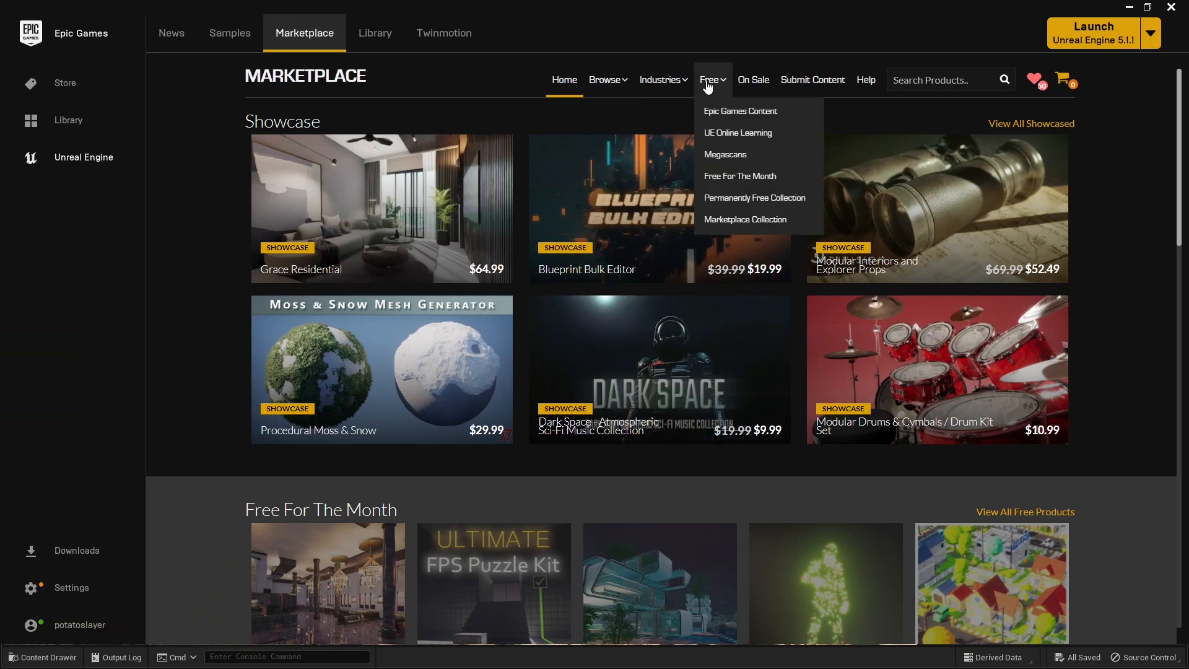
pyautogui.moveTo(736, 133)
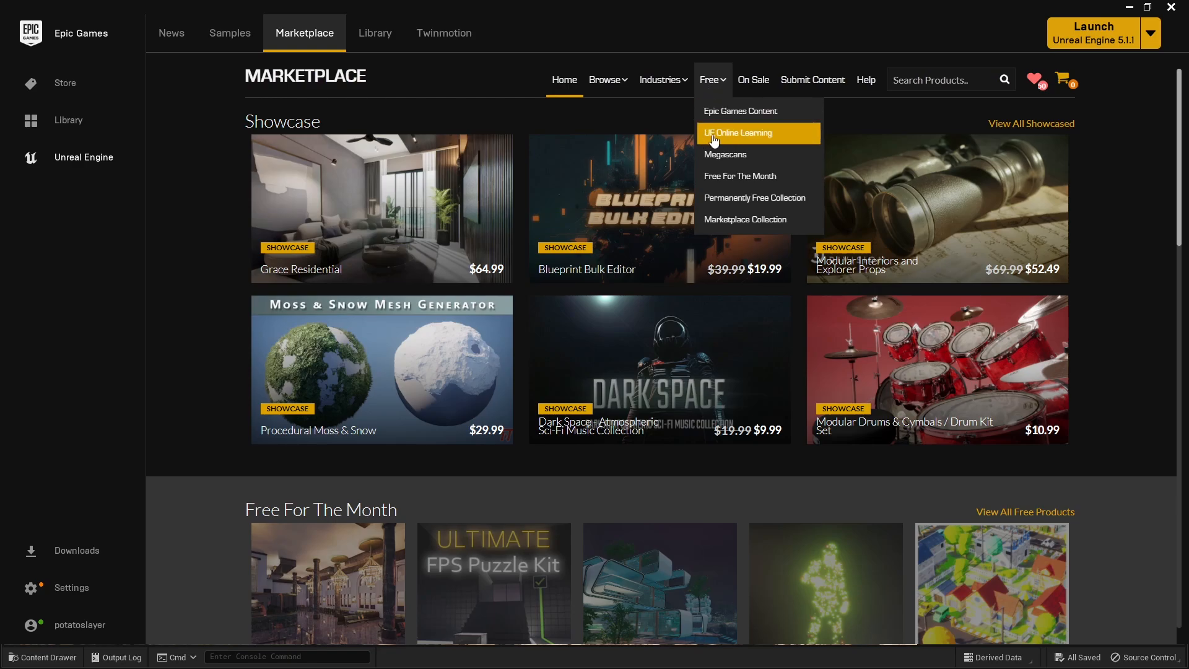
pyautogui.moveTo(762, 136)
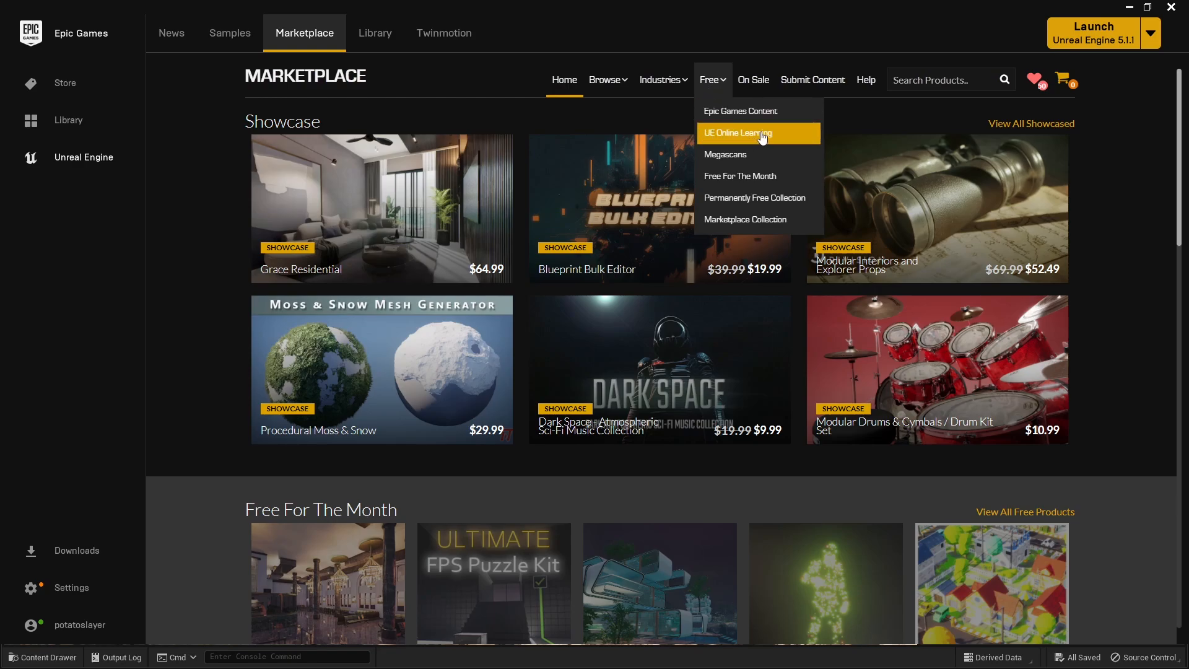
pyautogui.click(736, 132)
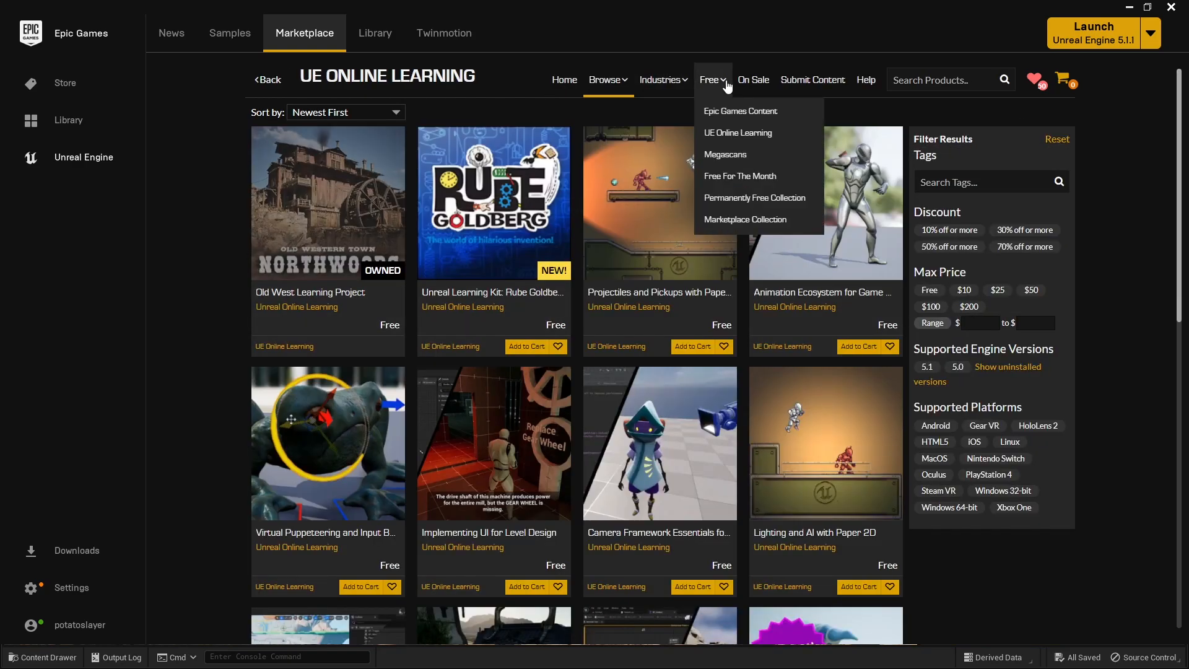
pyautogui.moveTo(737, 132)
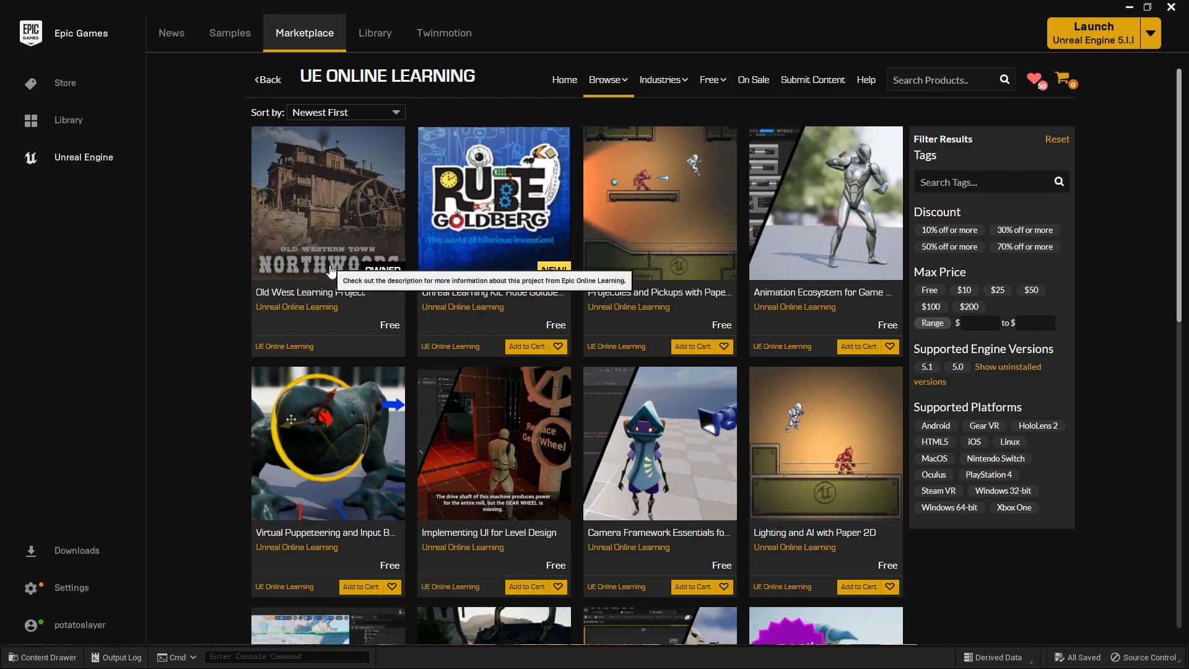
pyautogui.moveTo(353, 233)
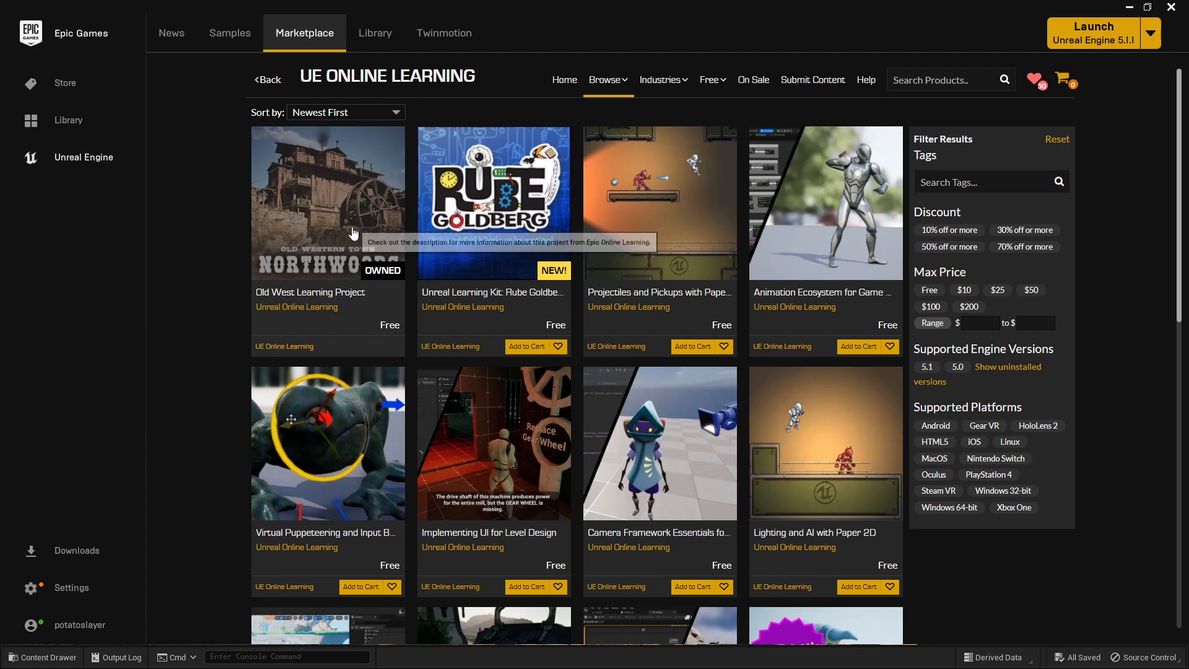
pyautogui.click(328, 203)
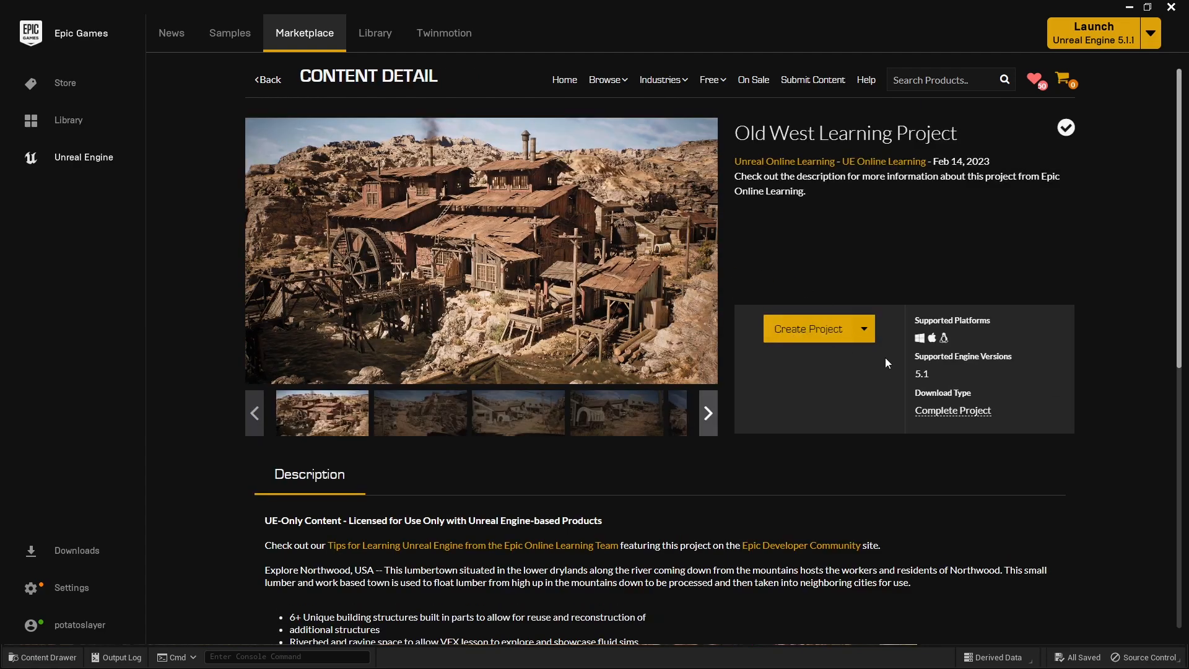
pyautogui.moveTo(798, 391)
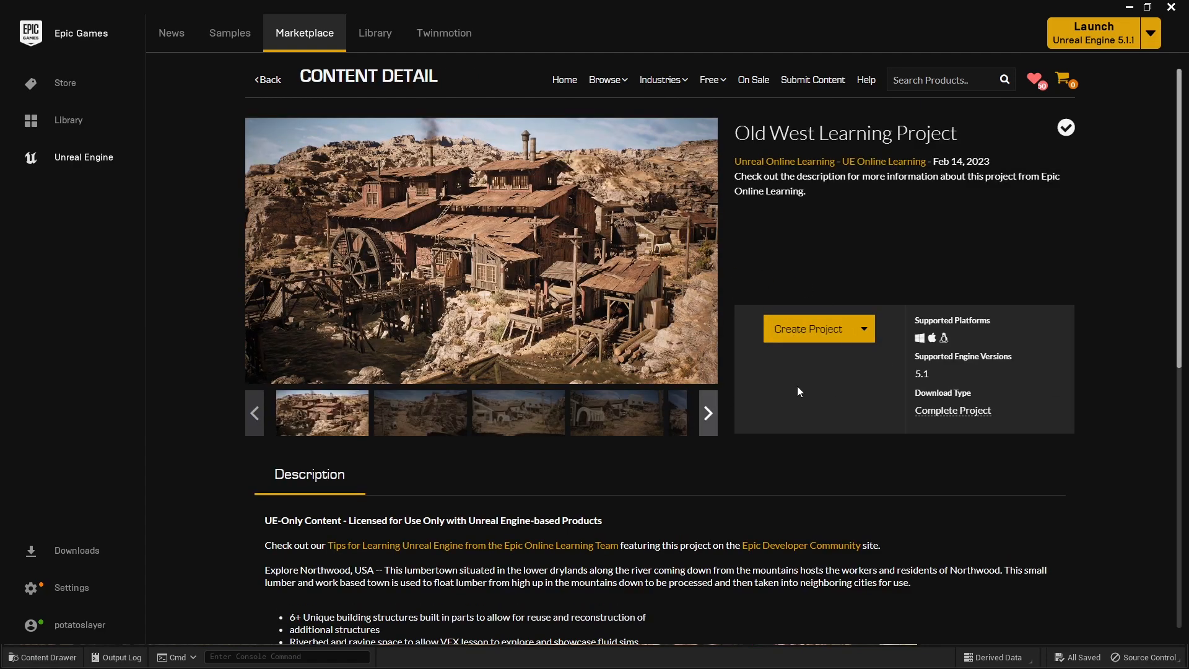
pyautogui.click(808, 329)
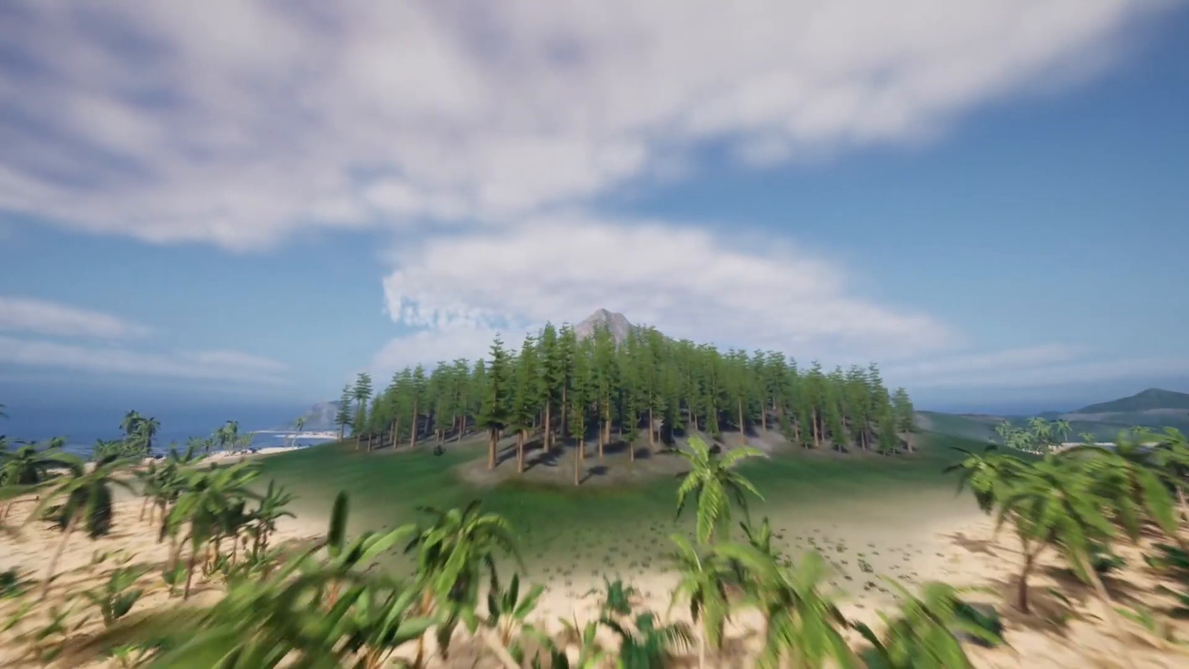
pyautogui.press('Tab')
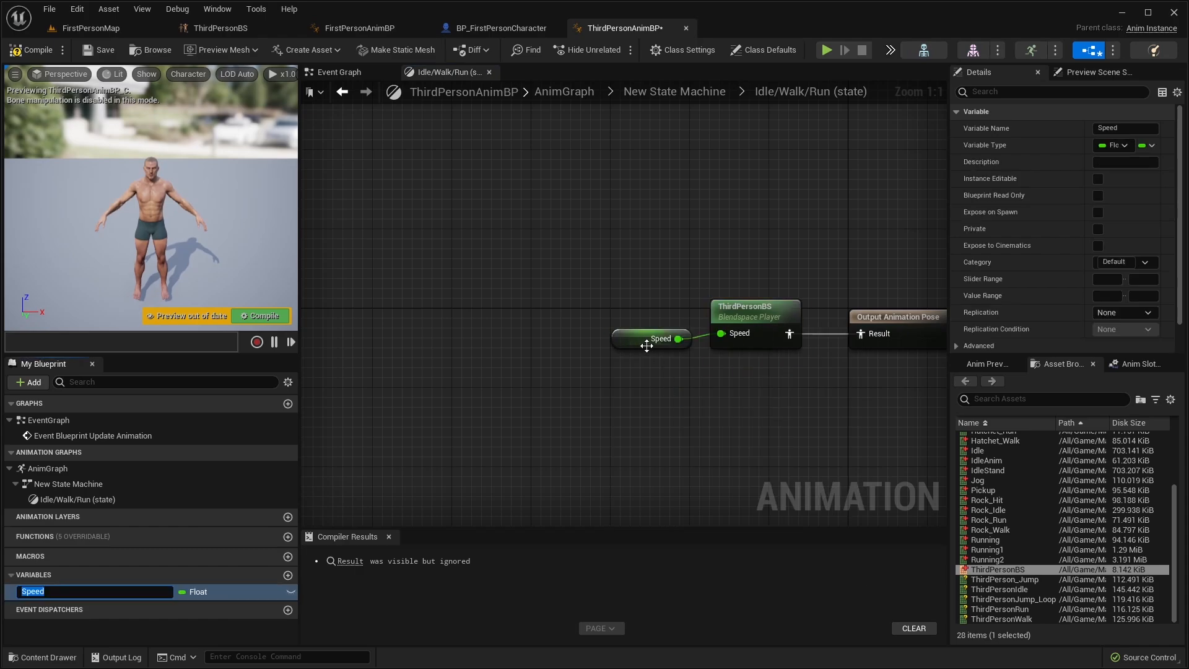
pyautogui.click(493, 28)
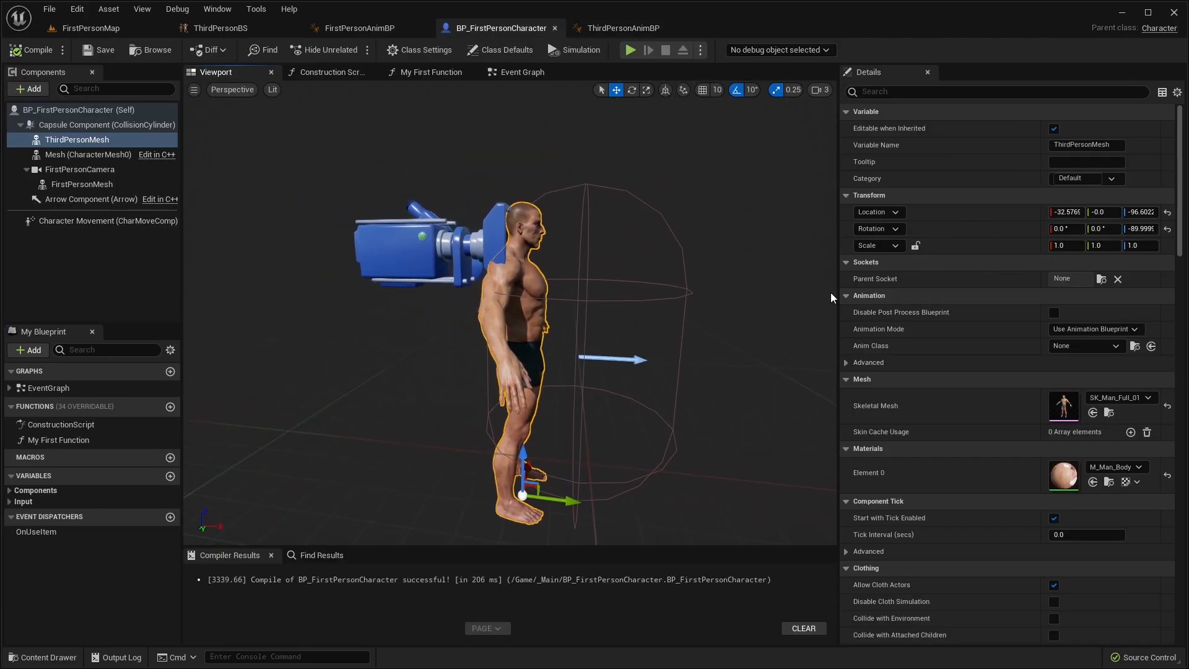
pyautogui.click(630, 51)
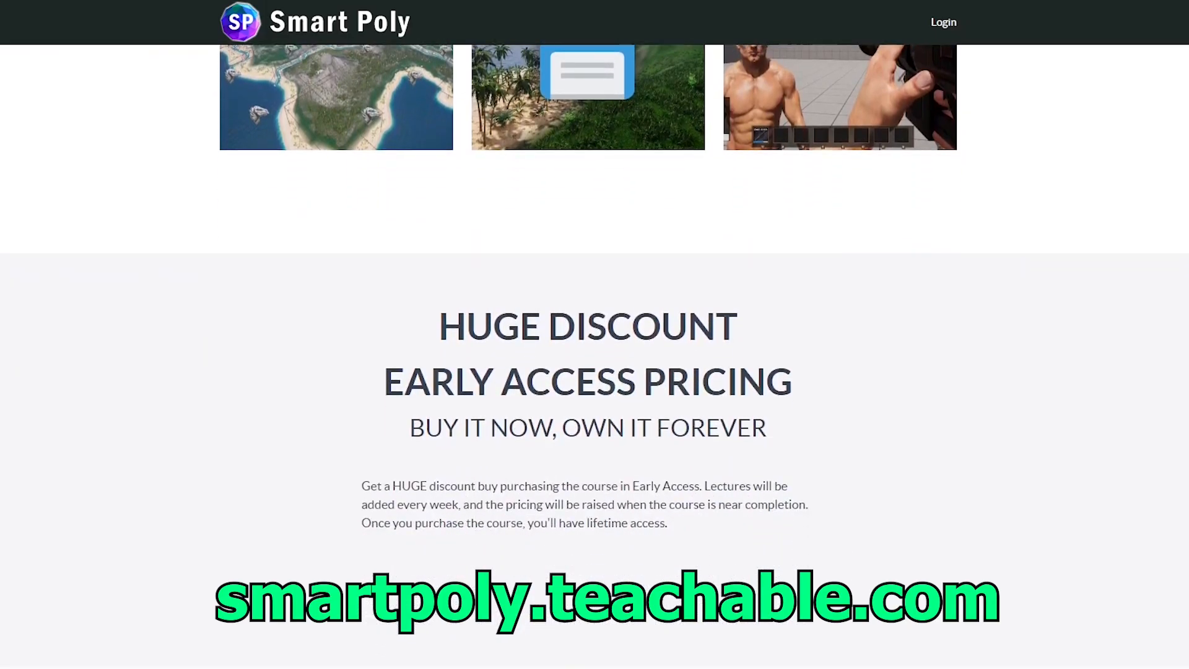
pyautogui.scroll(-3)
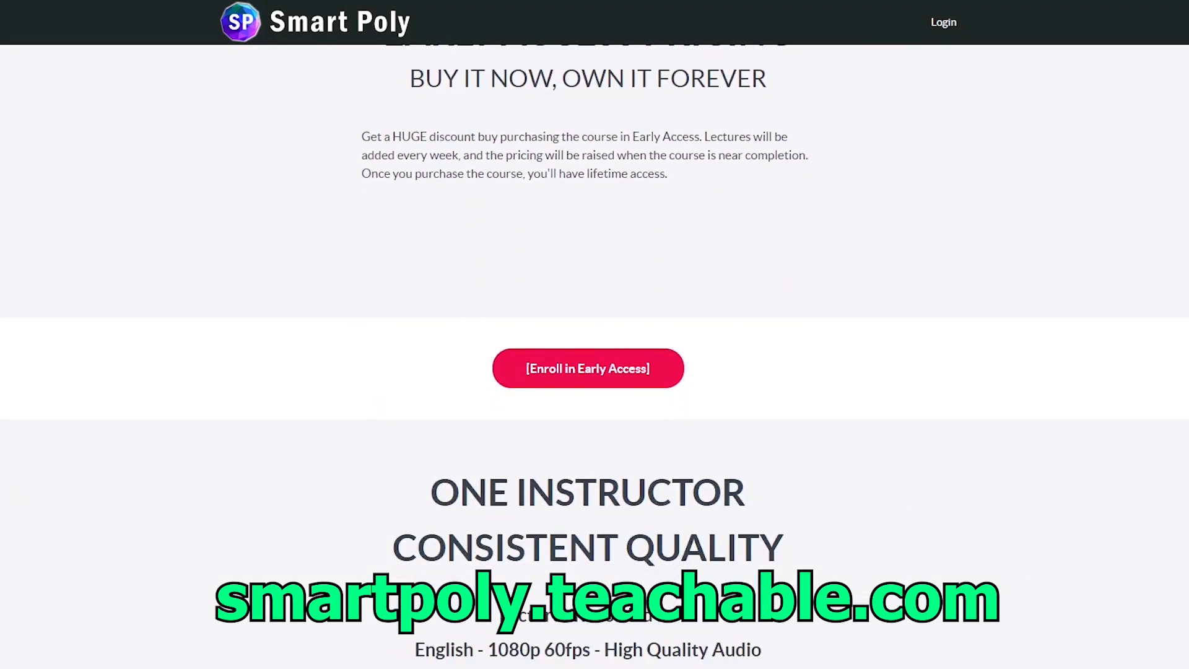
pyautogui.scroll(-3)
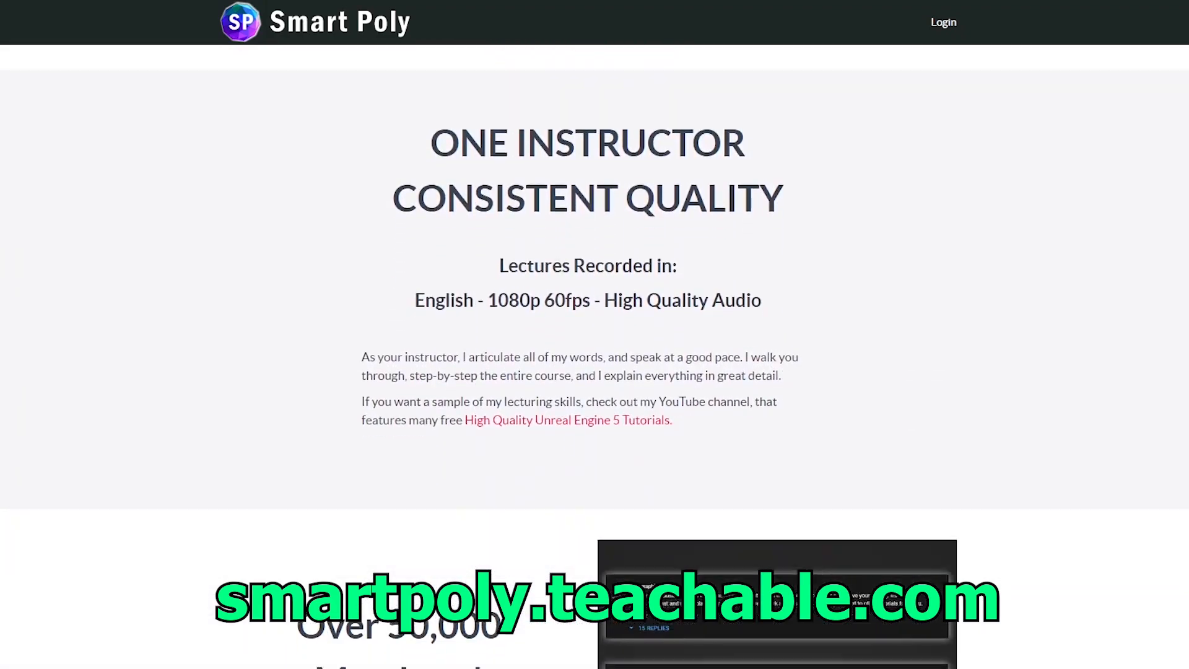
pyautogui.scroll(-3)
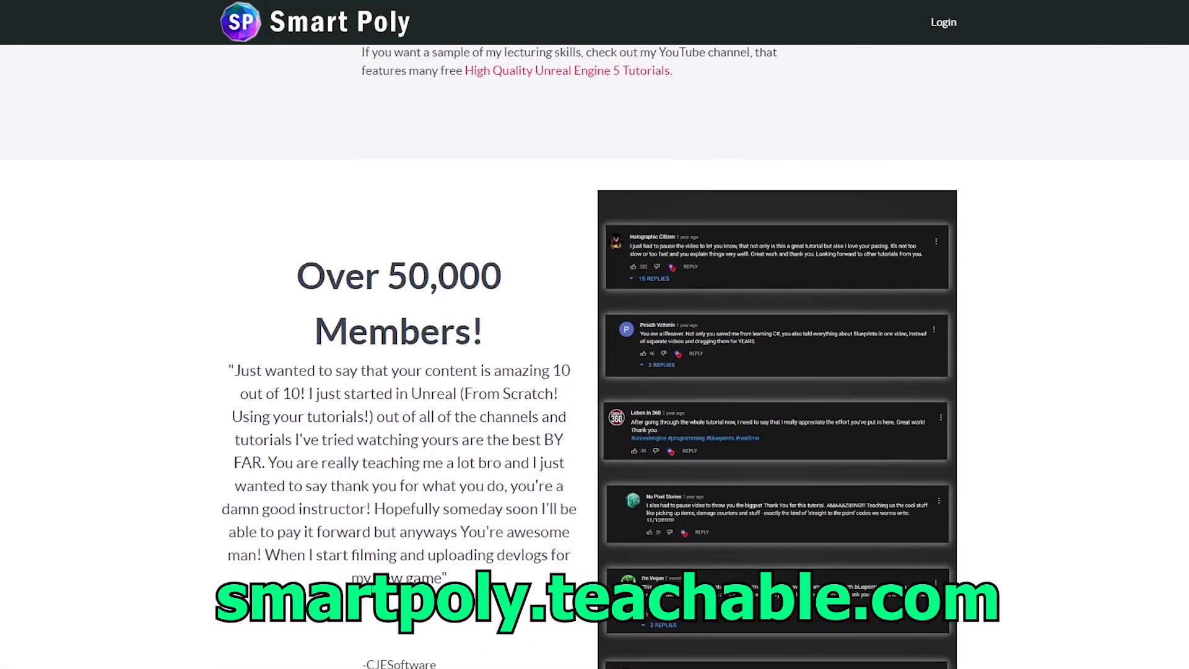
pyautogui.scroll(-3)
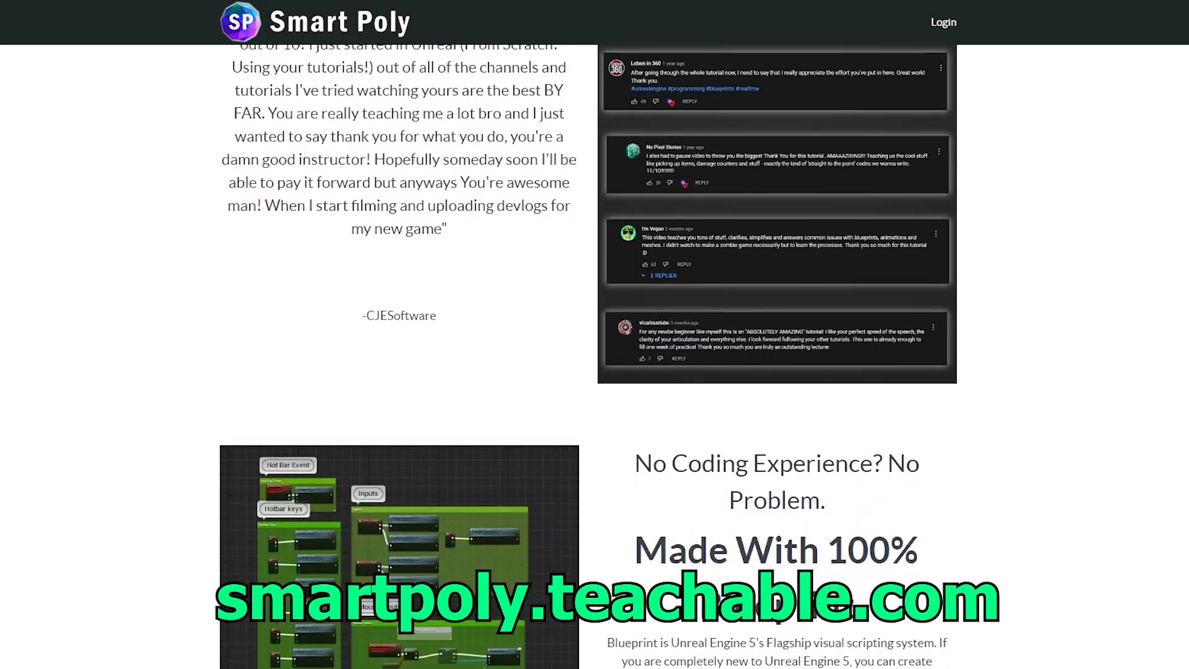
pyautogui.scroll(-3)
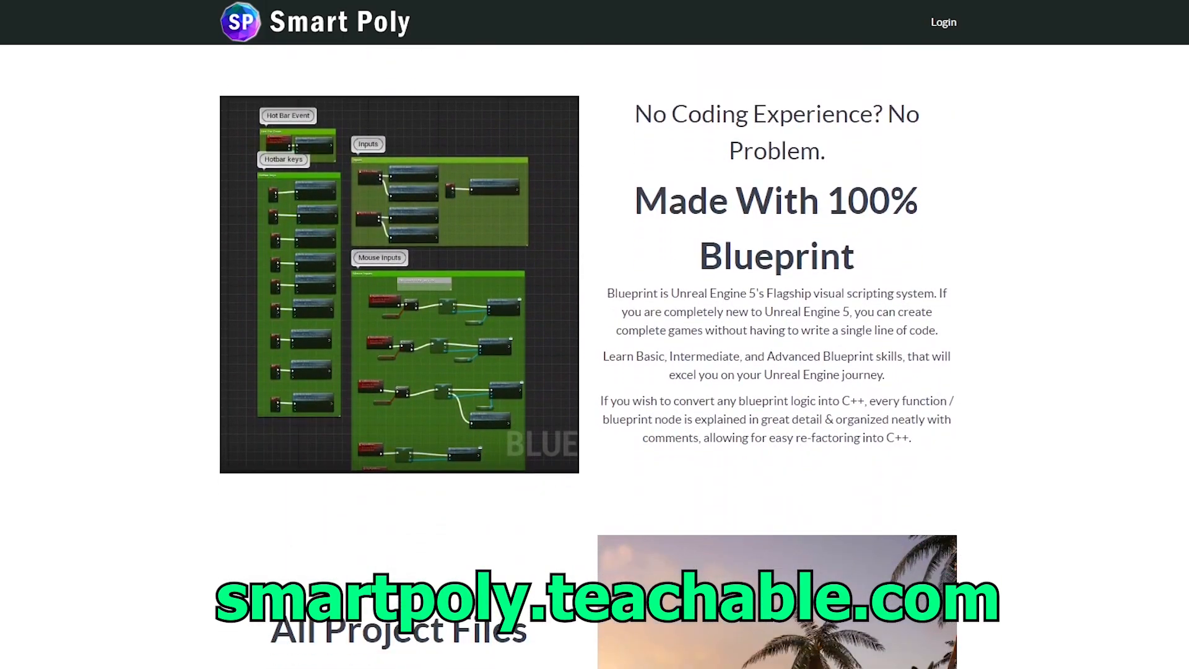
pyautogui.scroll(-3)
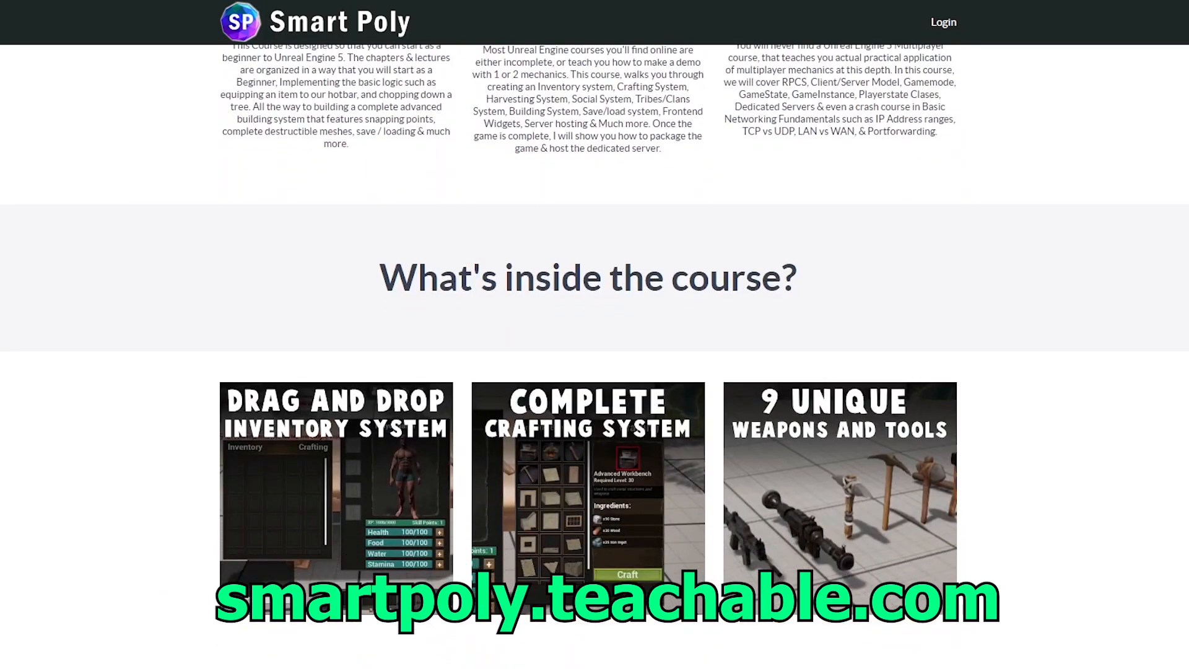
pyautogui.scroll(-3)
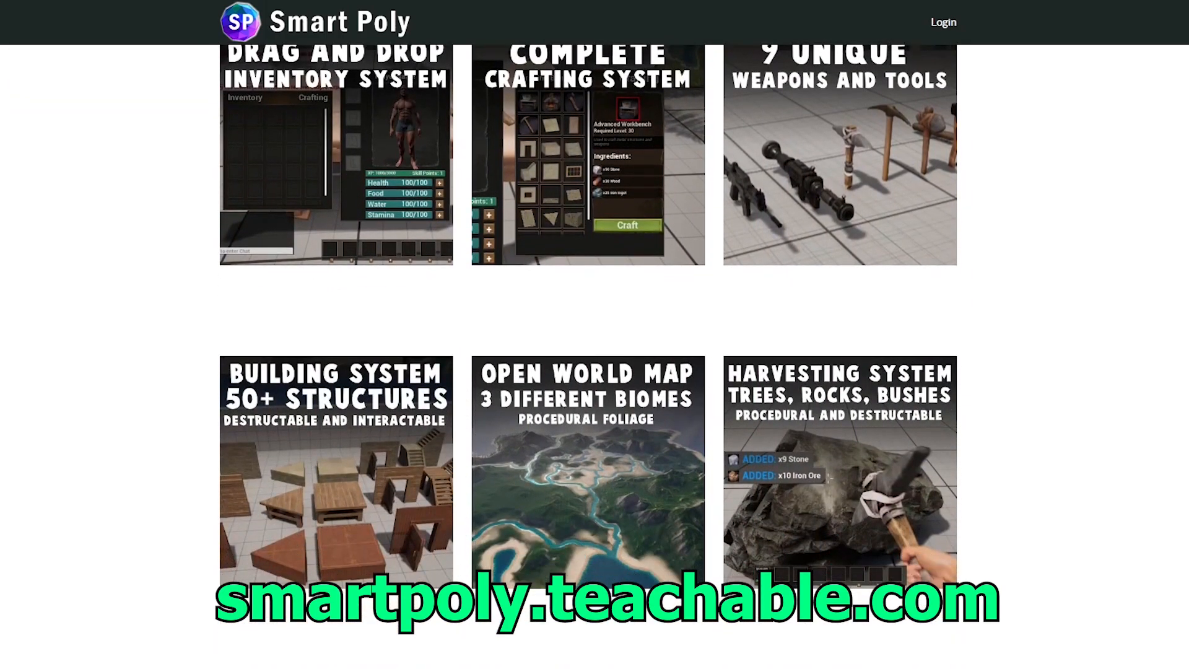
pyautogui.scroll(-3)
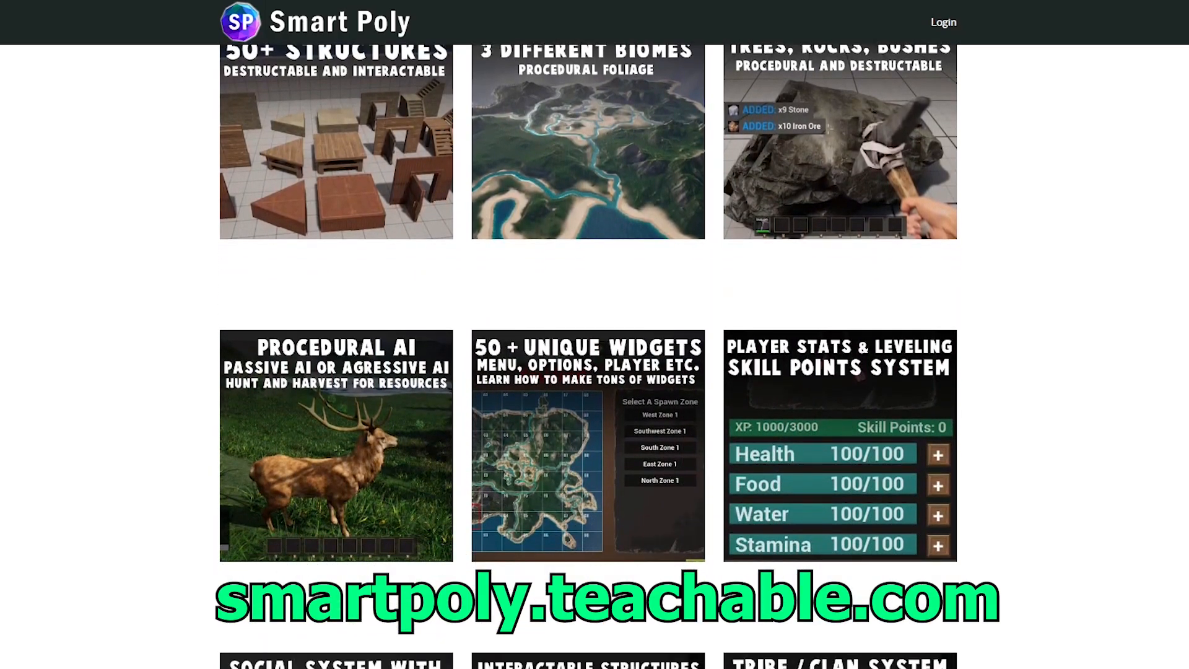
pyautogui.scroll(-3)
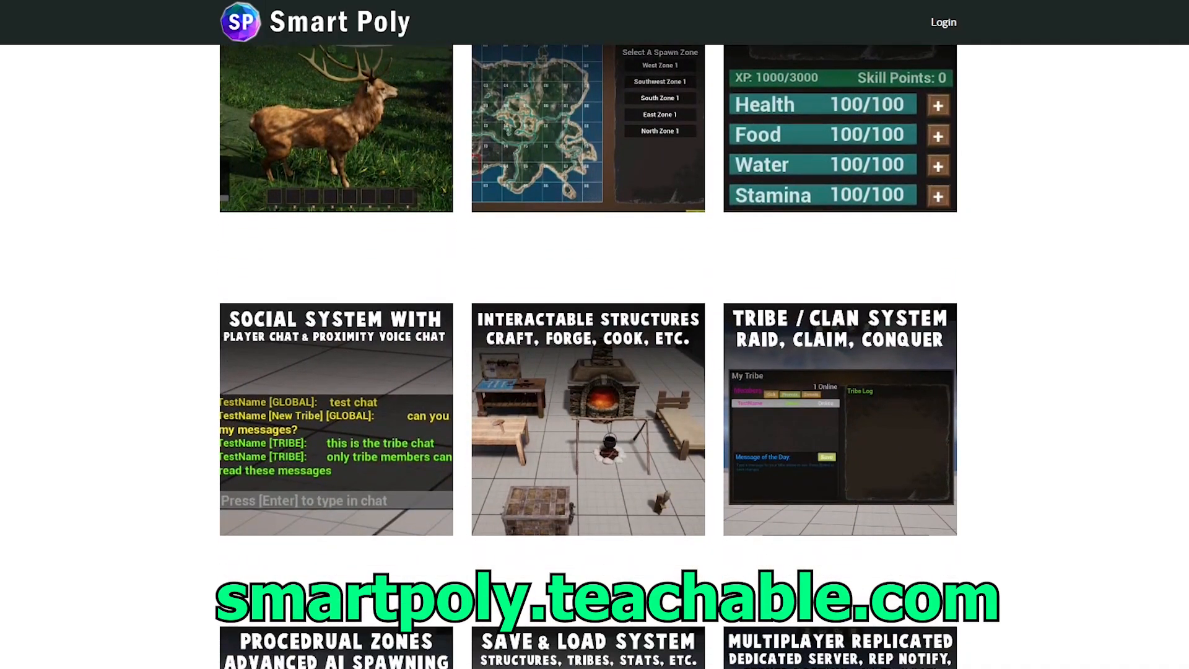
pyautogui.scroll(-3)
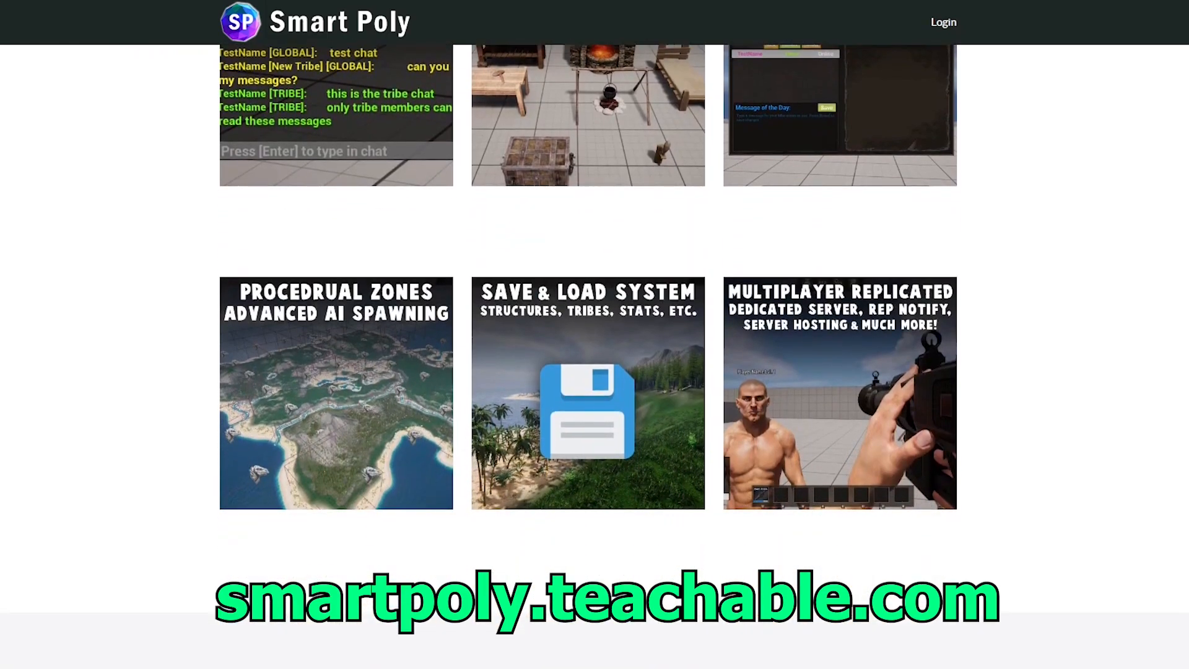
pyautogui.scroll(-3)
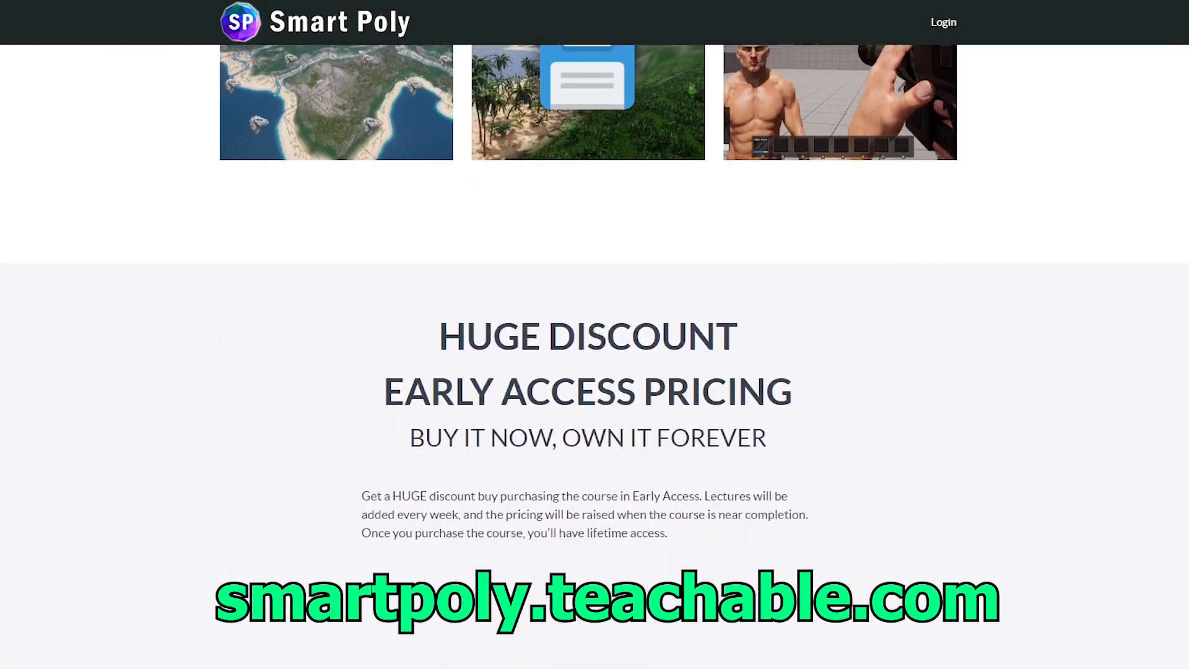
pyautogui.scroll(-3)
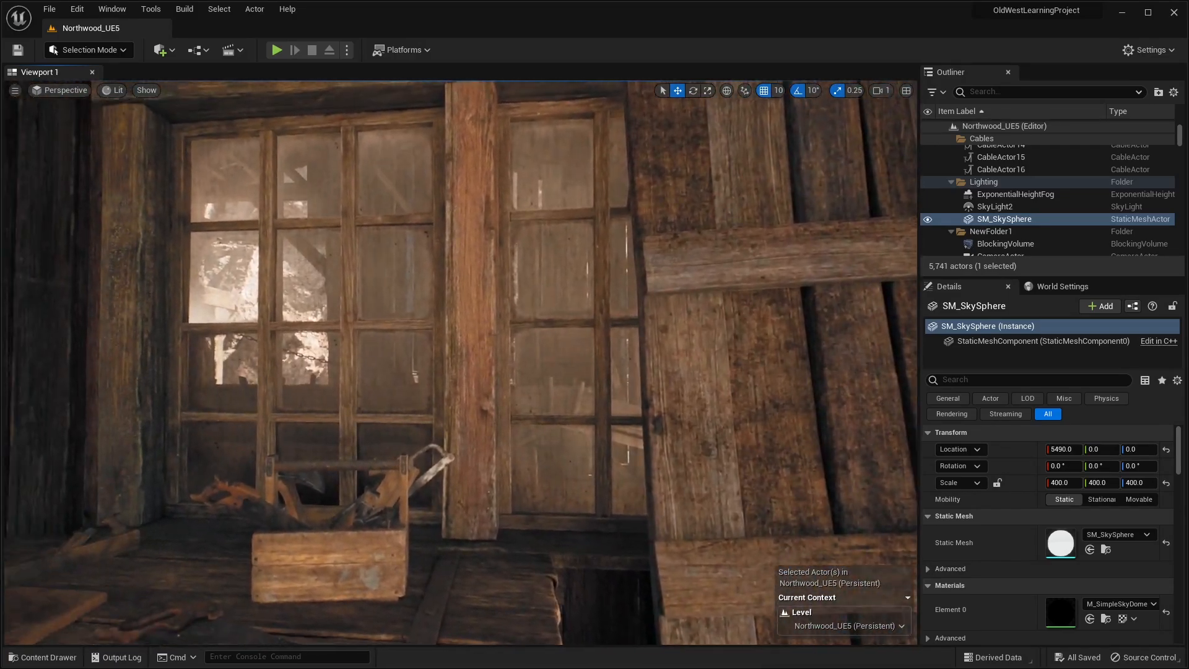
# Fly the viewport through the wooden building toward the barn's sliding doors.
pyautogui.moveTo(455, 341); pyautogui.dragTo(417, 227)
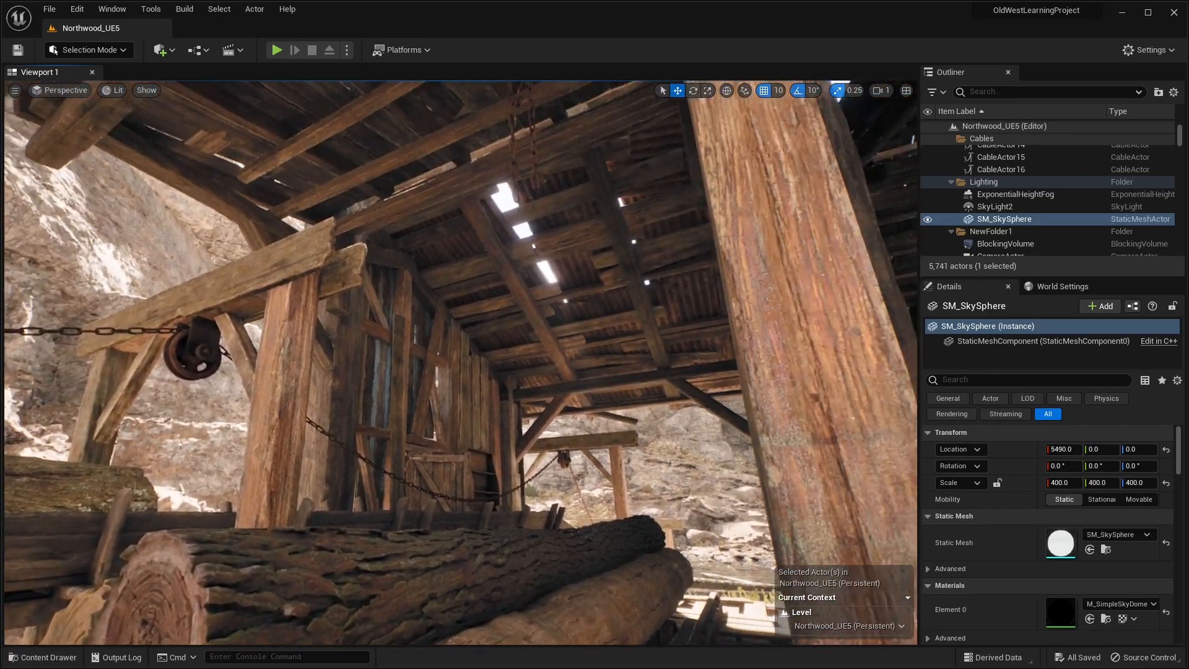
pyautogui.moveTo(456, 341); pyautogui.dragTo(455, 227)
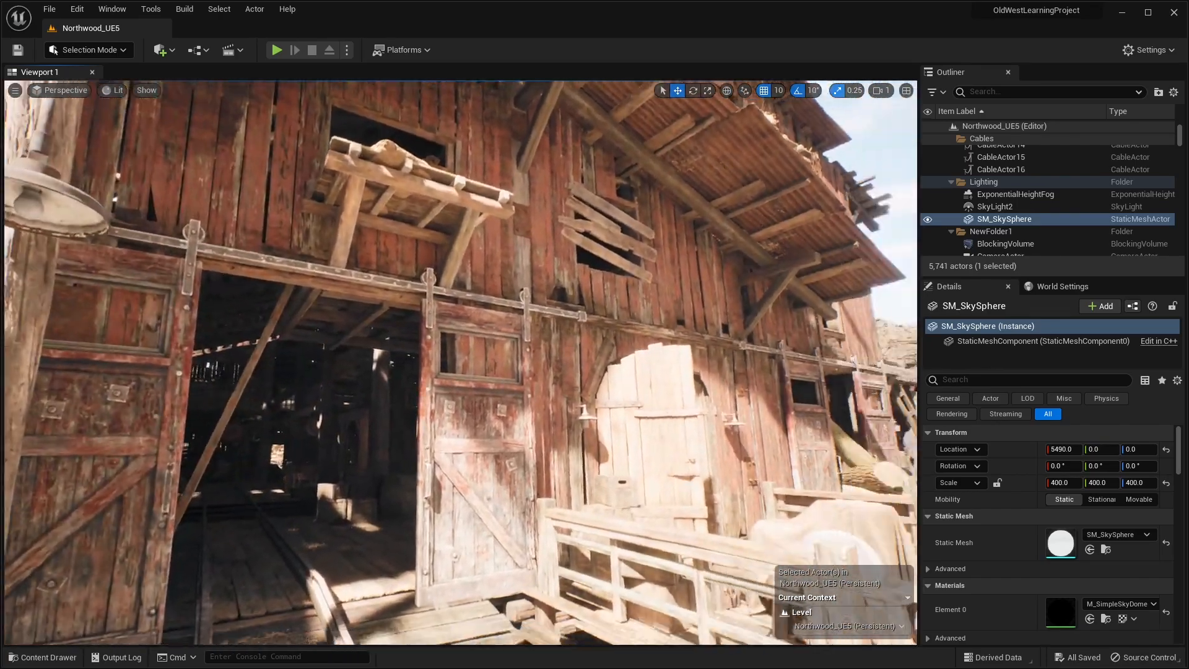